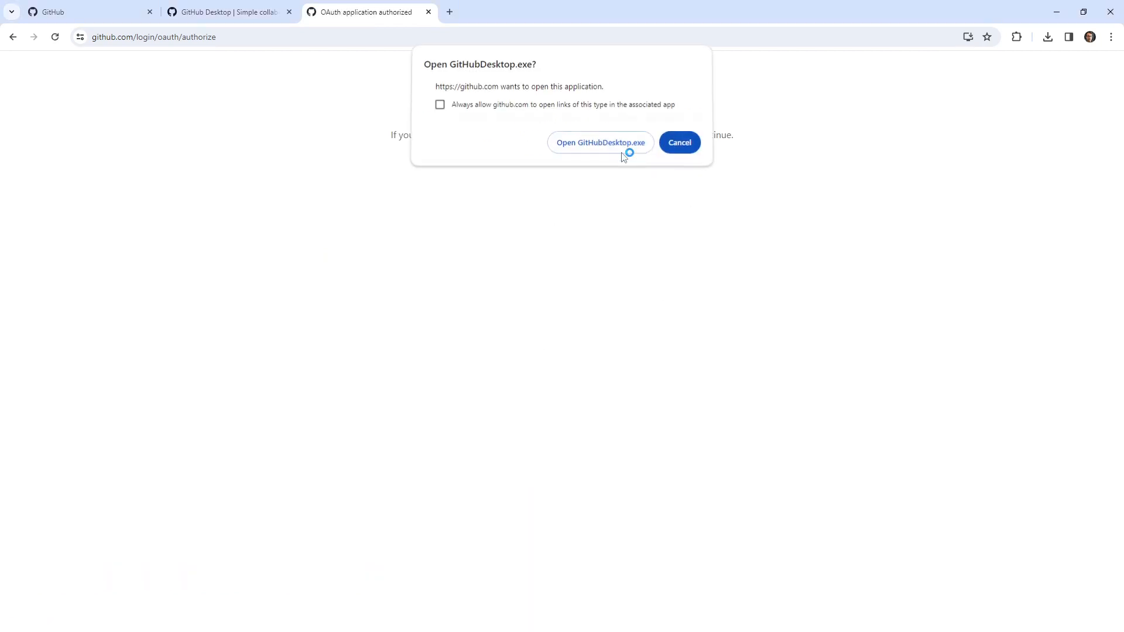
Hand the browser sign-in to GitHub Desktop and keep the GitHub account name and email for Git
left_click(600, 141)
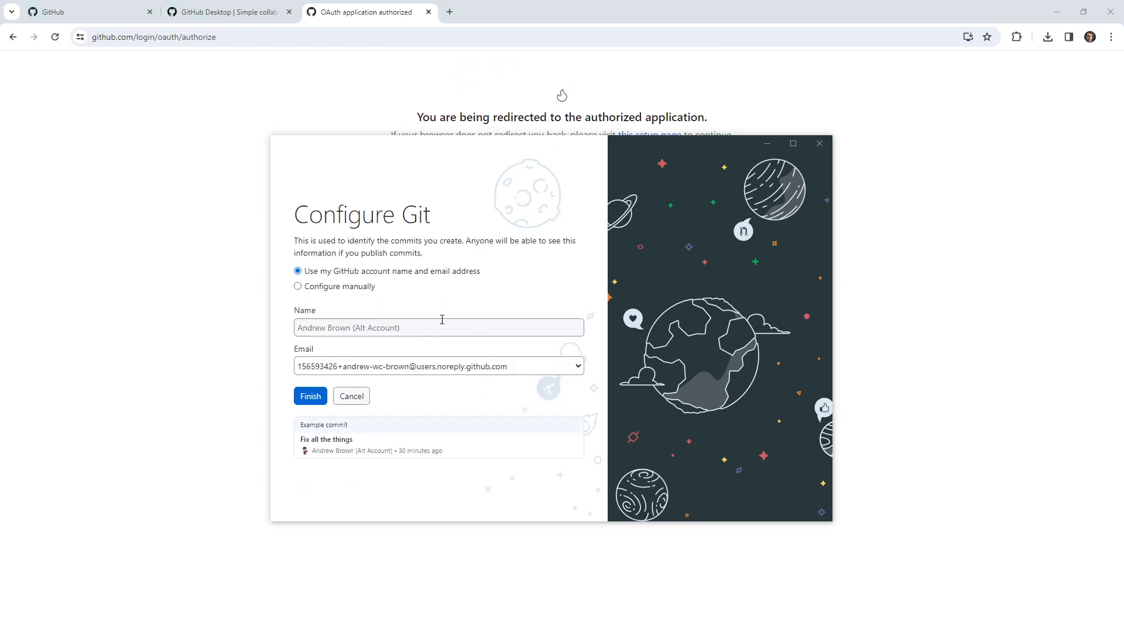
mouse_move(393, 342)
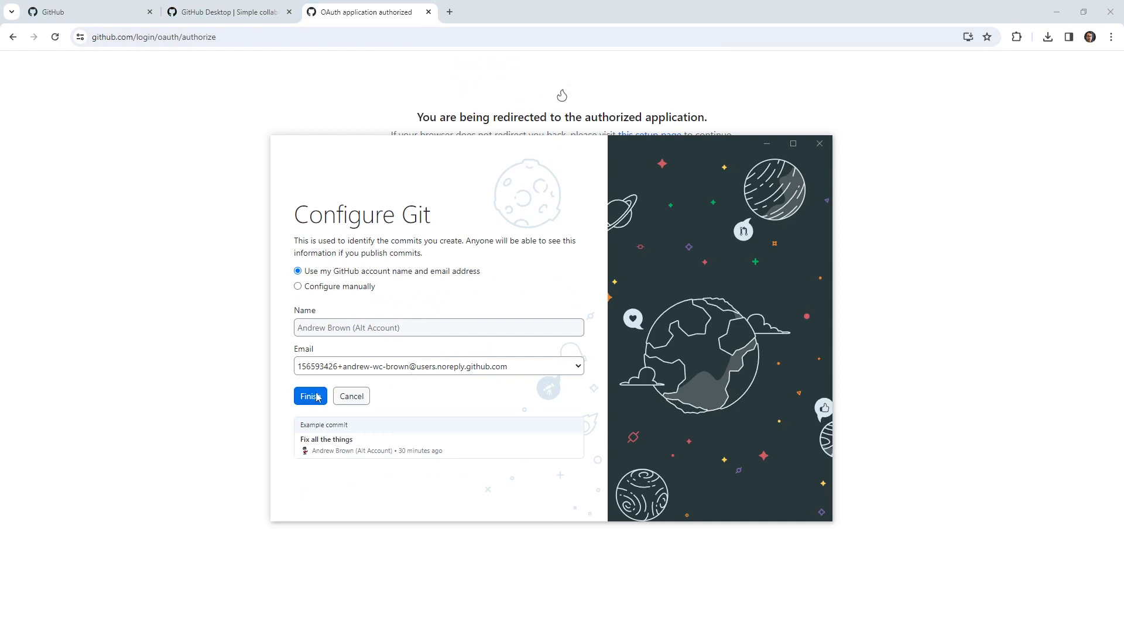
left_click(310, 397)
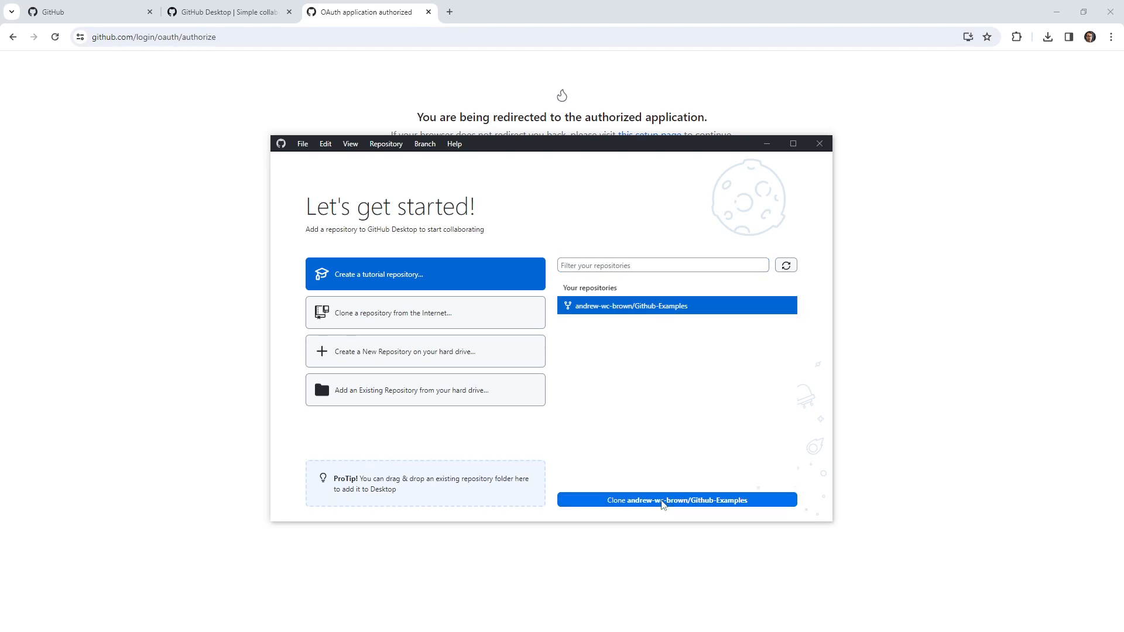
Clone Github-Examples from your GitHub.com repositories to the default local path and open it
left_click(674, 500)
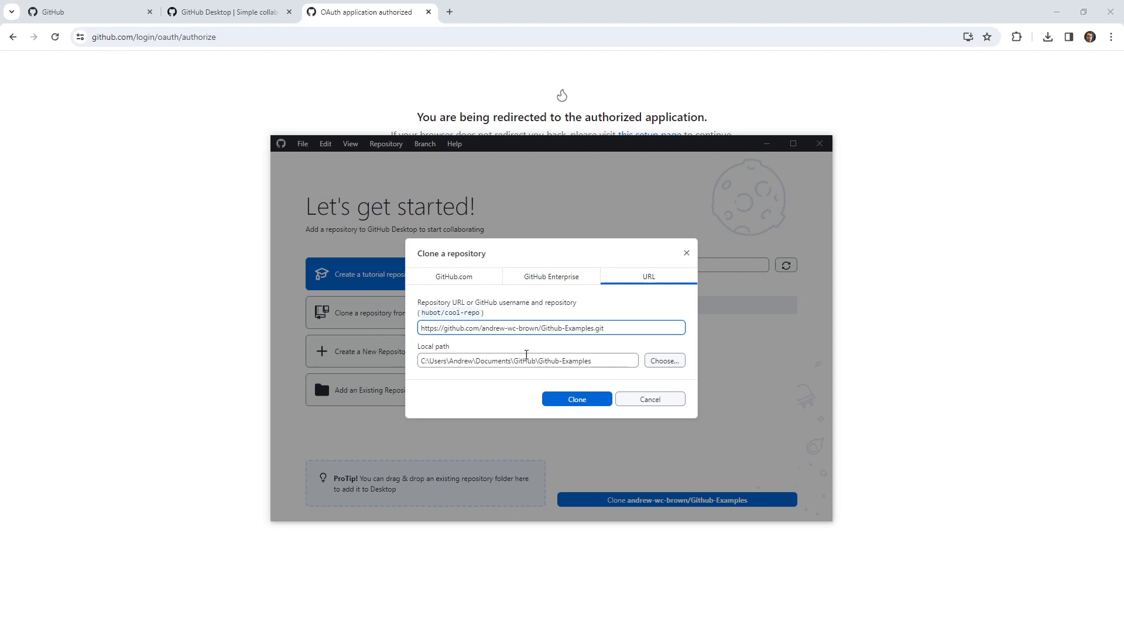
left_click(455, 277)
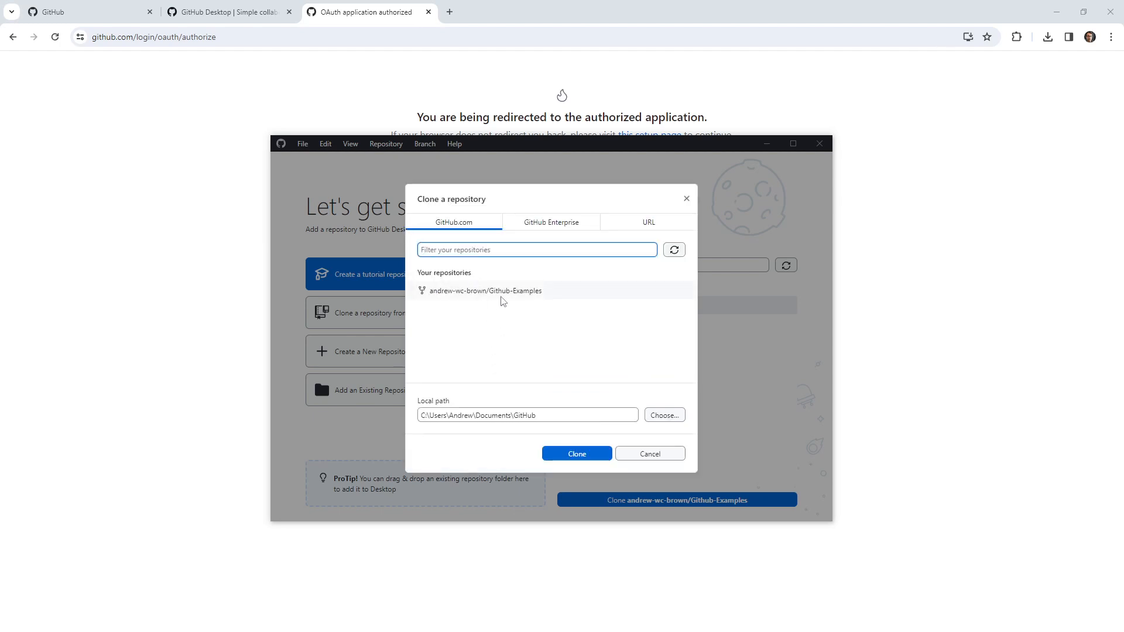
left_click(484, 291)
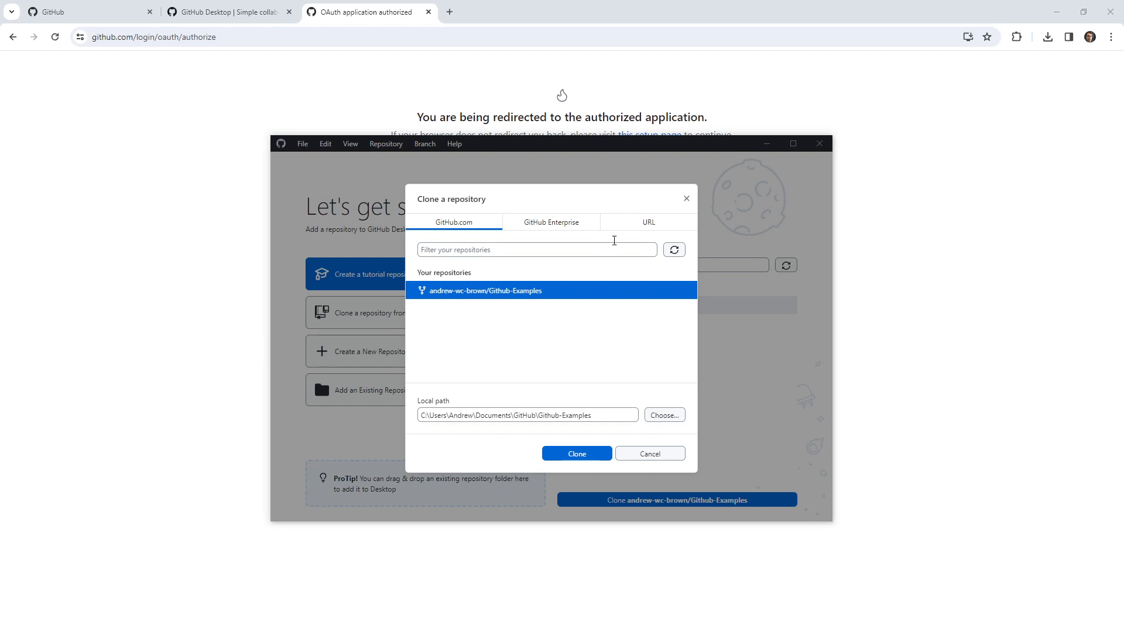
left_click(535, 249)
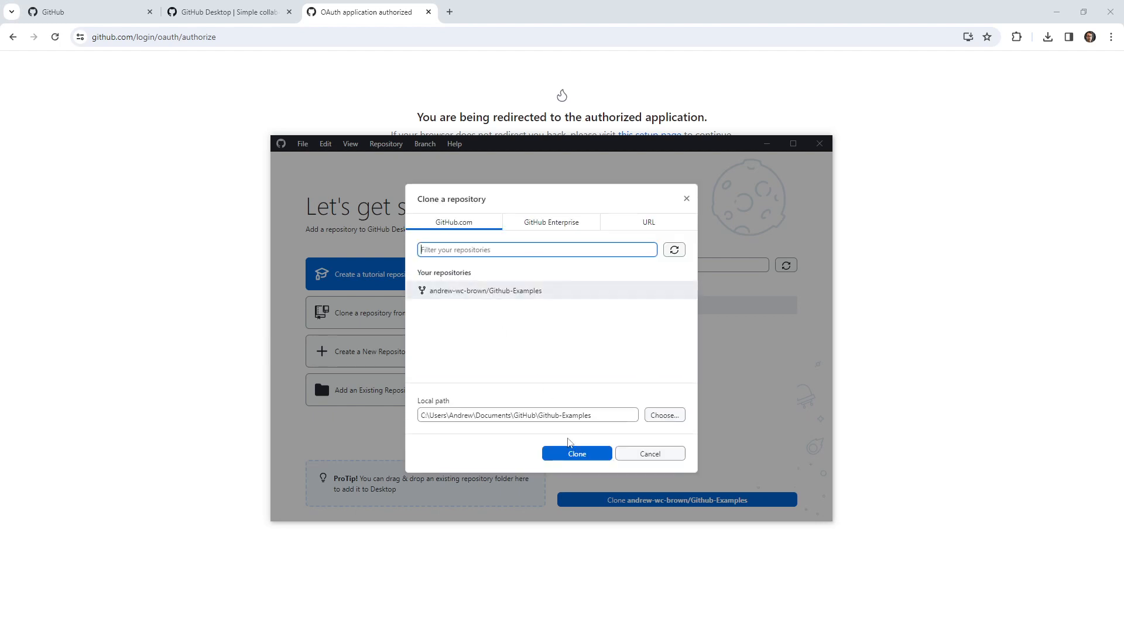
left_click(576, 453)
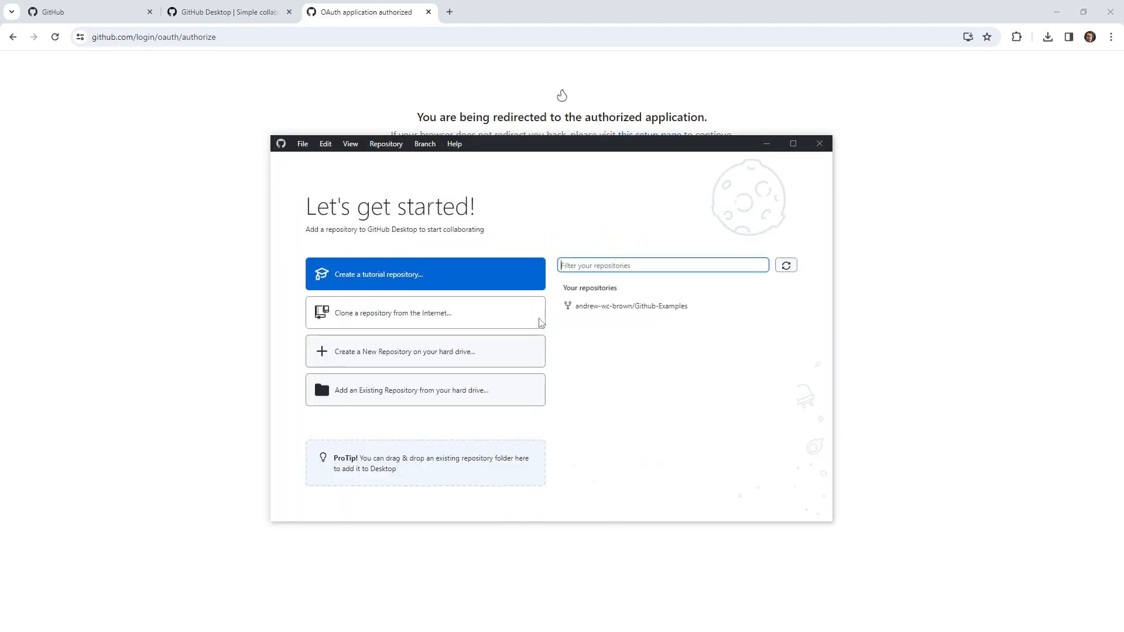
left_click(630, 306)
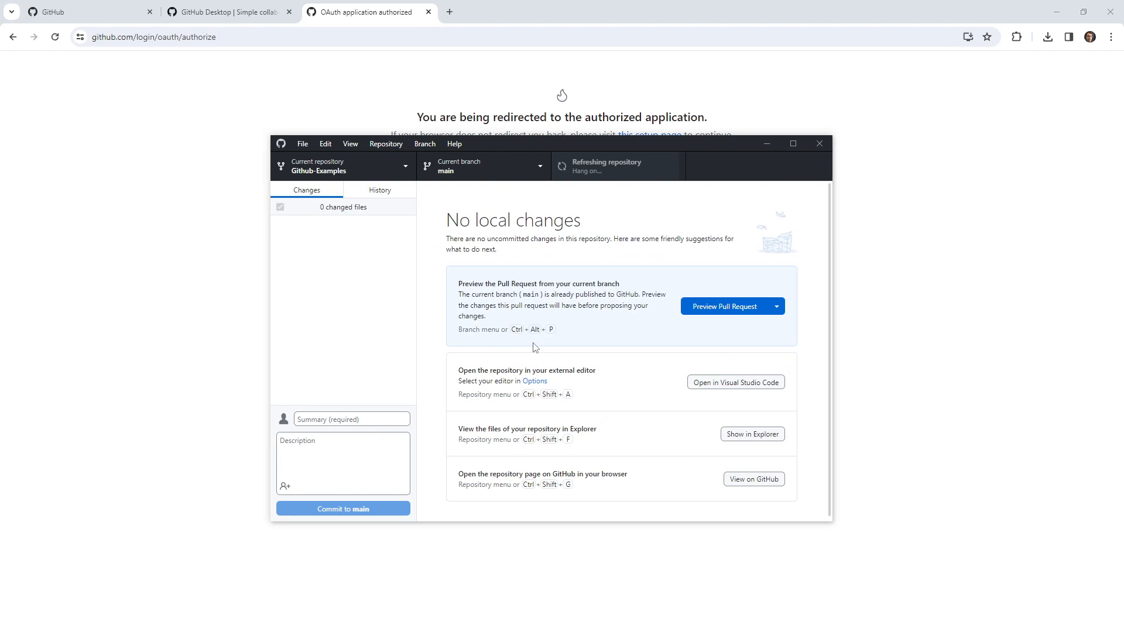
Answer the fork question with 'For my own purposes' and enlarge the GitHub Desktop window
left_click(725, 306)
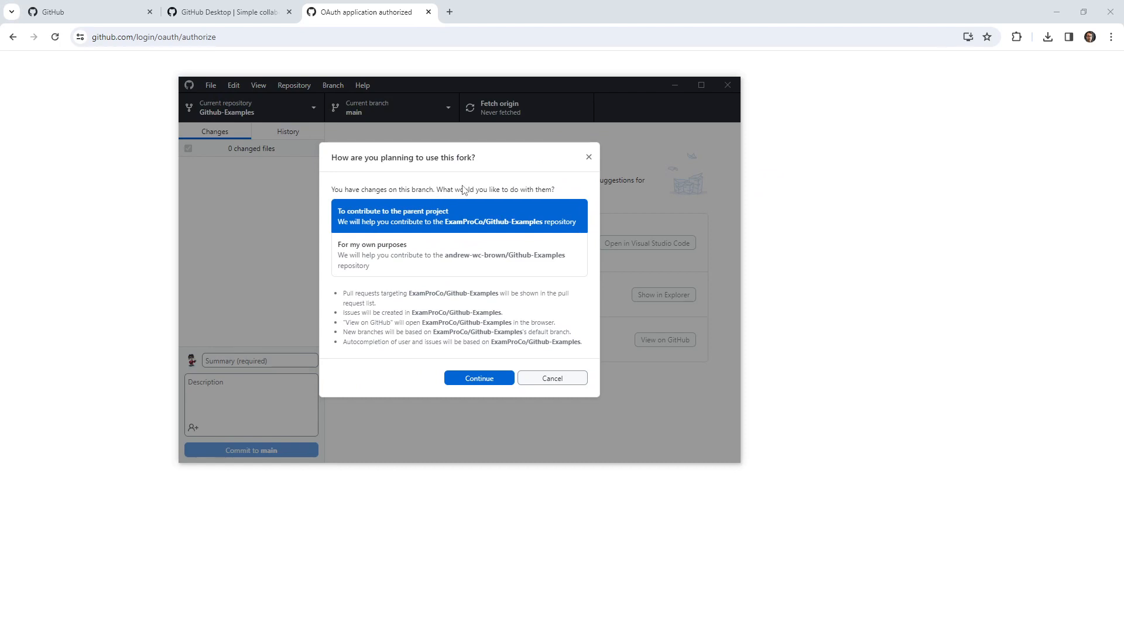
mouse_move(558, 199)
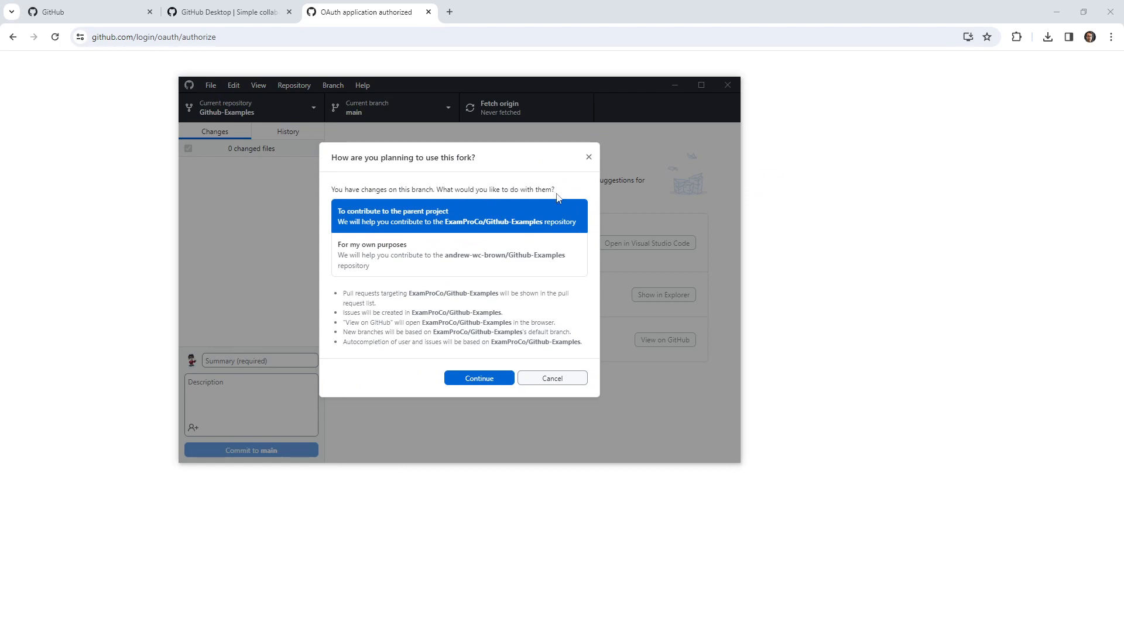
mouse_move(452, 210)
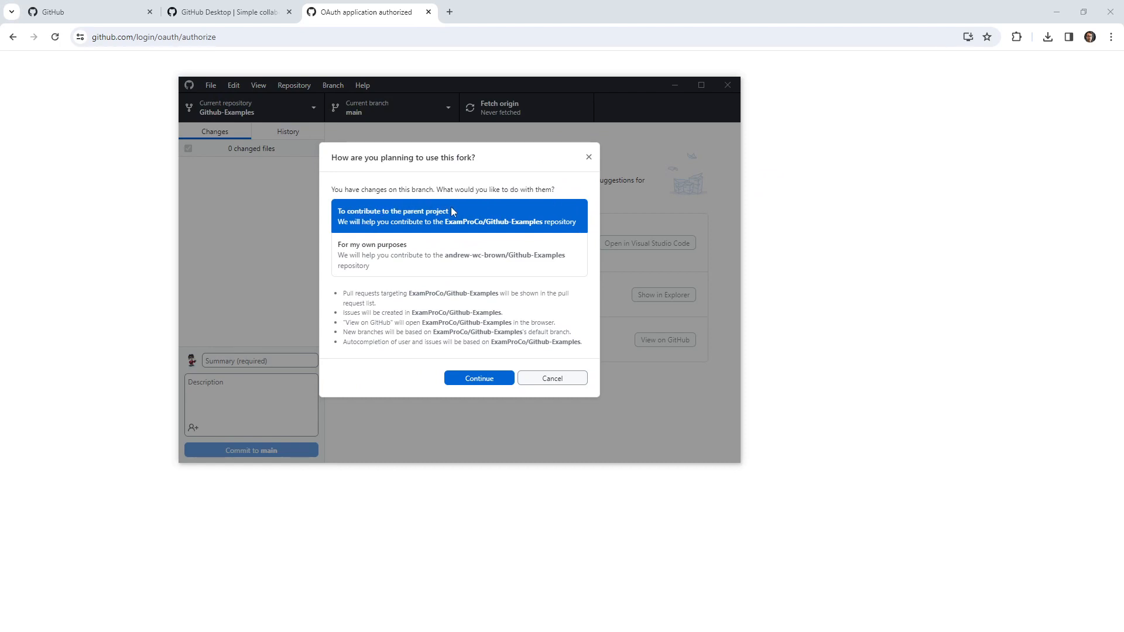
mouse_move(502, 218)
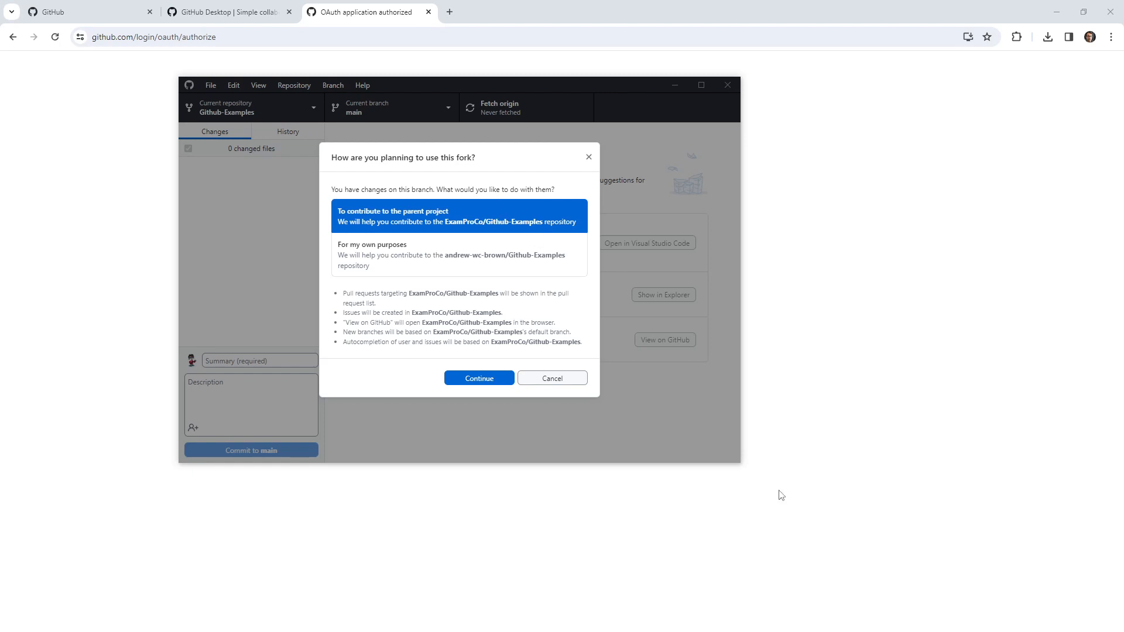
mouse_move(395, 160)
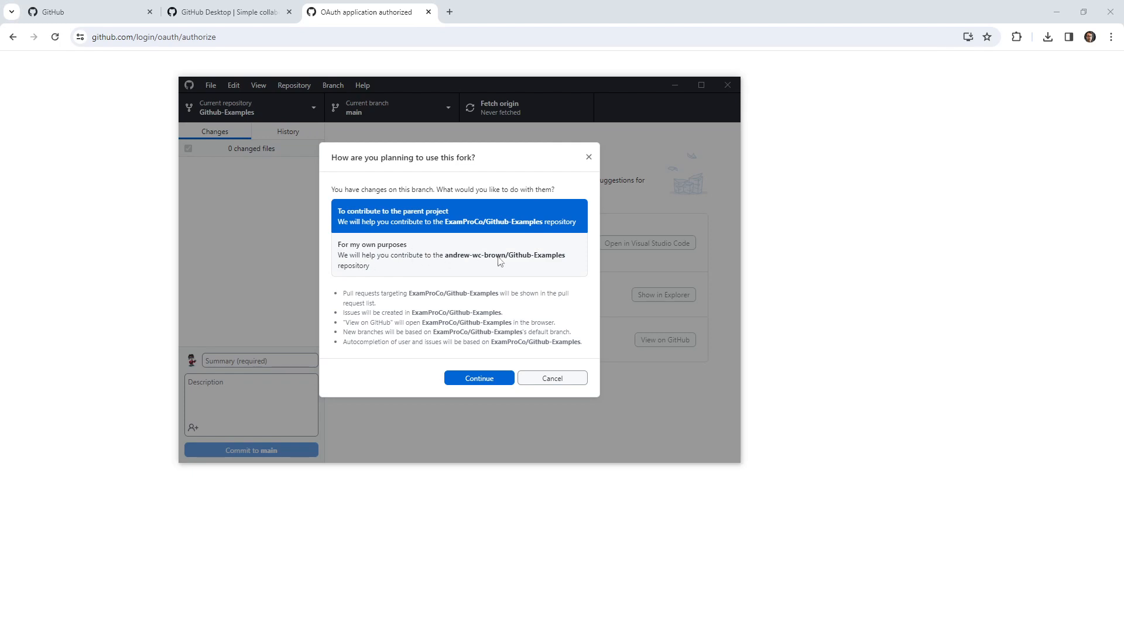
left_click(478, 379)
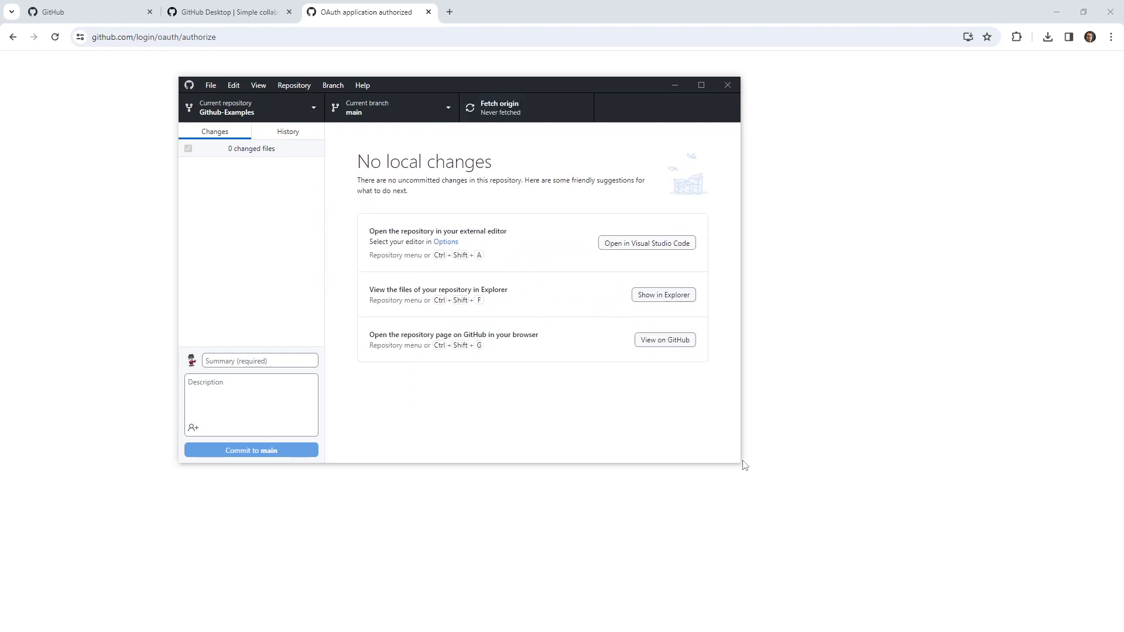
left_click_drag(746, 465, 933, 604)
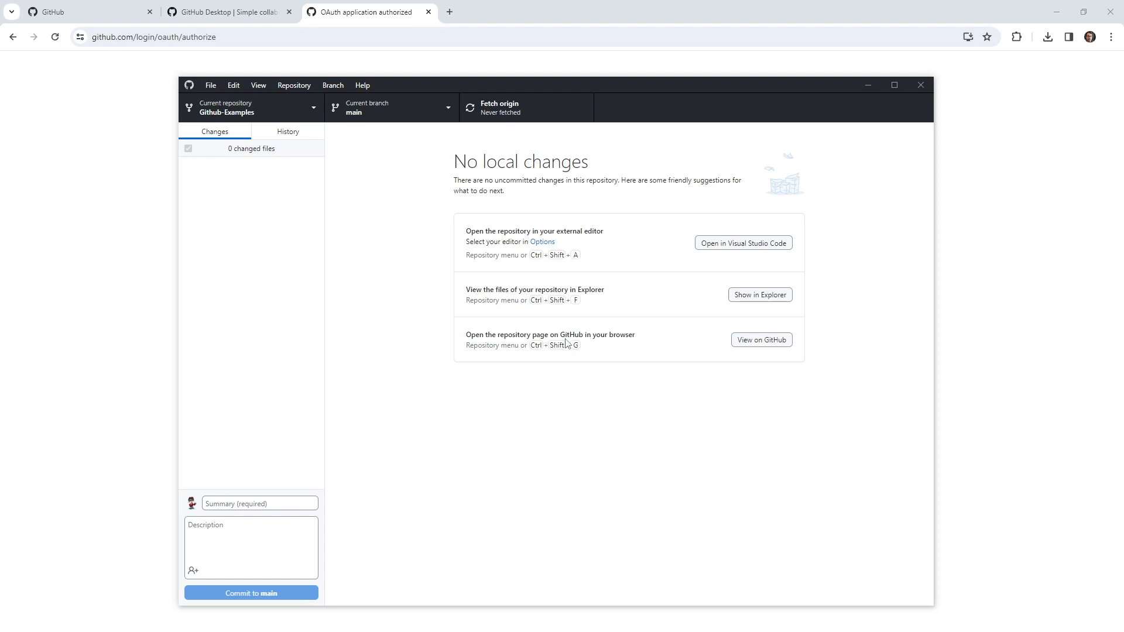
mouse_move(534, 318)
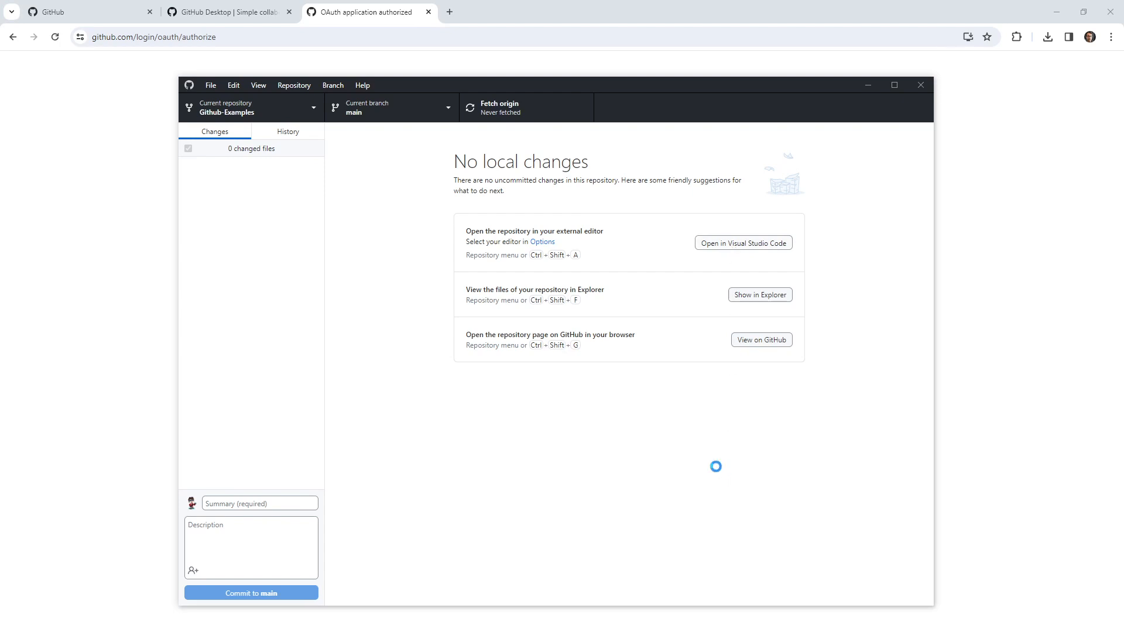
Open the repo in VS Code, trust its authors, and append '!!' to the Hello line in git-crash-course/hello
left_click(743, 244)
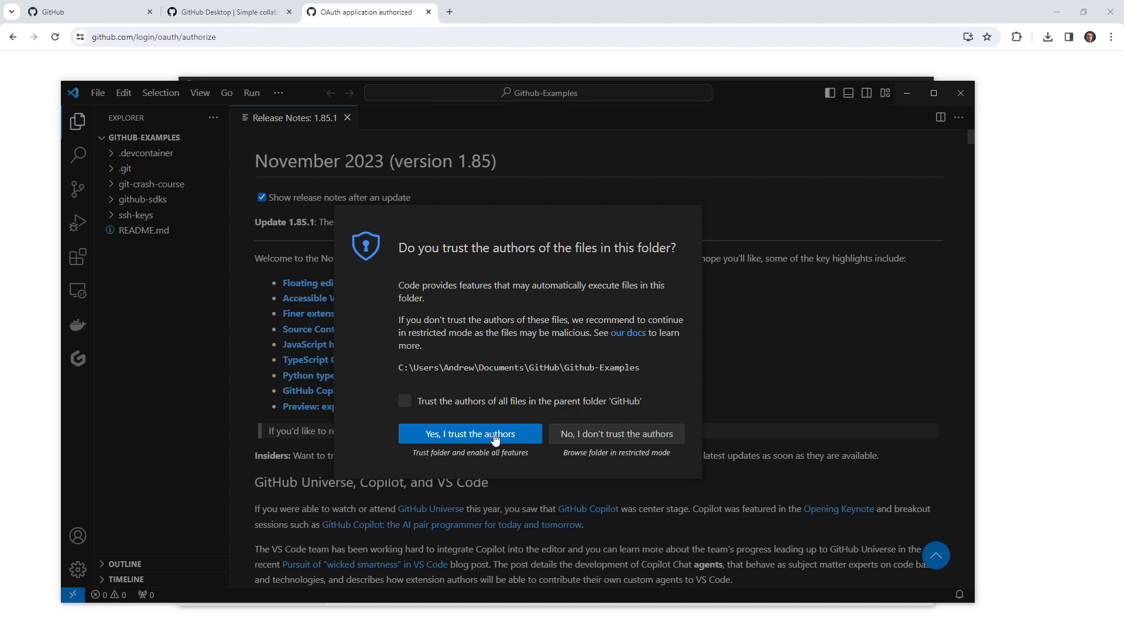
left_click(469, 434)
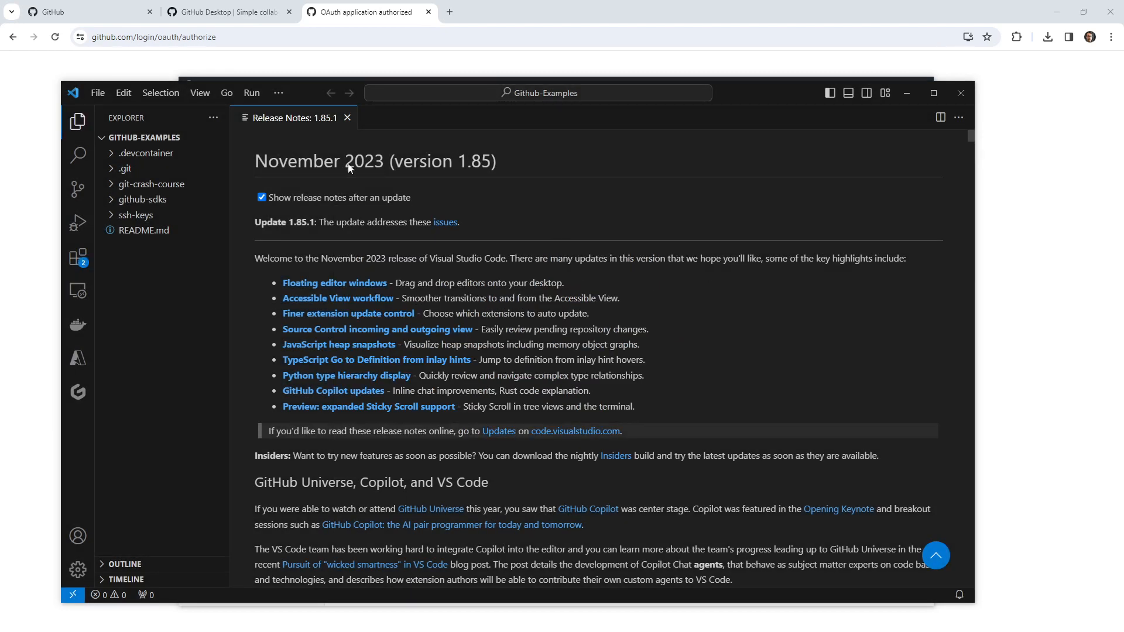
left_click(151, 184)
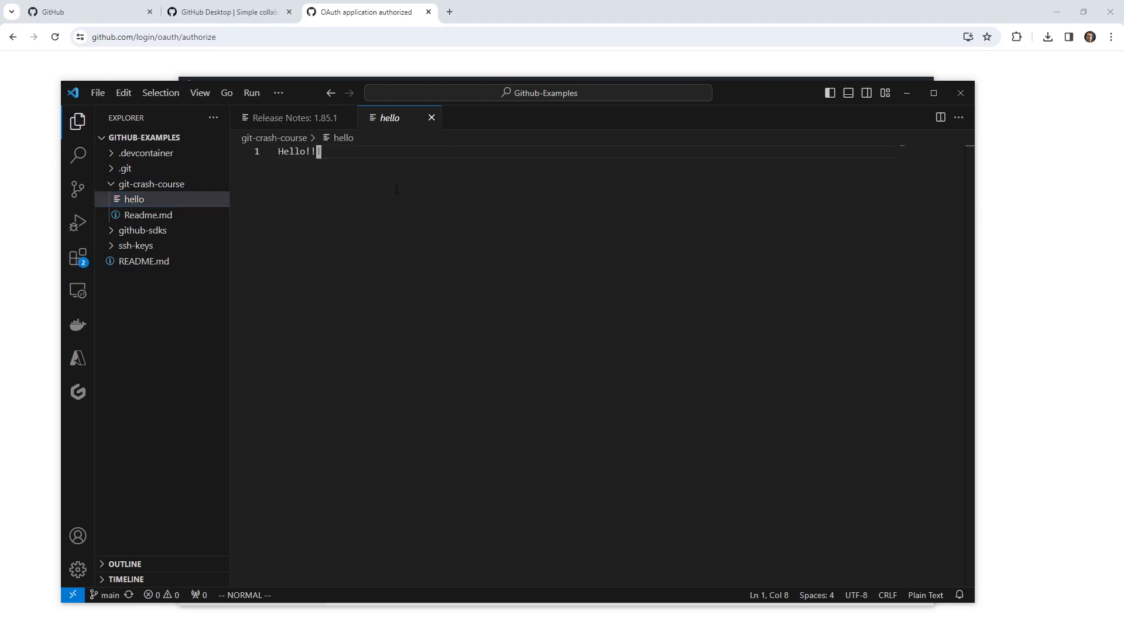
type("!!")
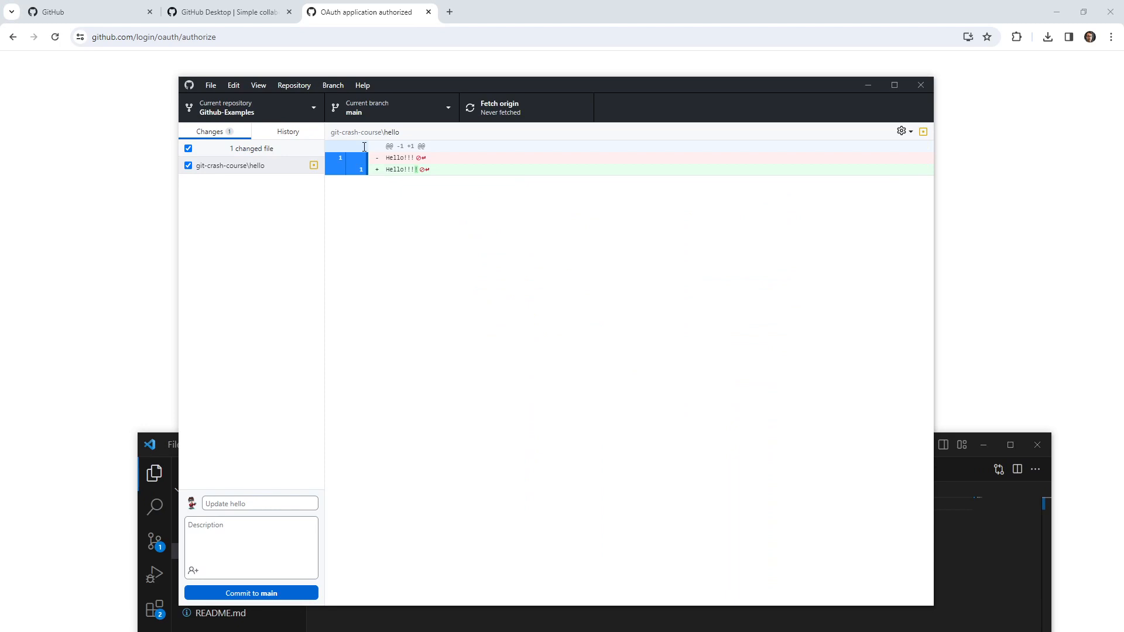
mouse_move(319, 189)
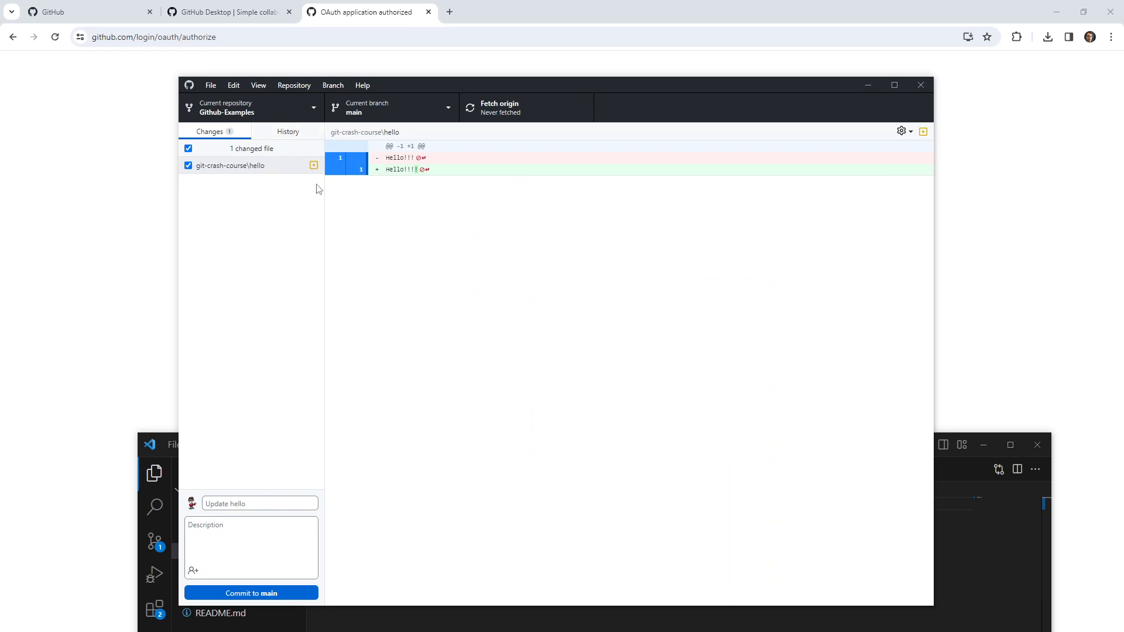
Switch to the History view and scroll through the commits, showing the sdk commit's nine changed files
left_click(288, 131)
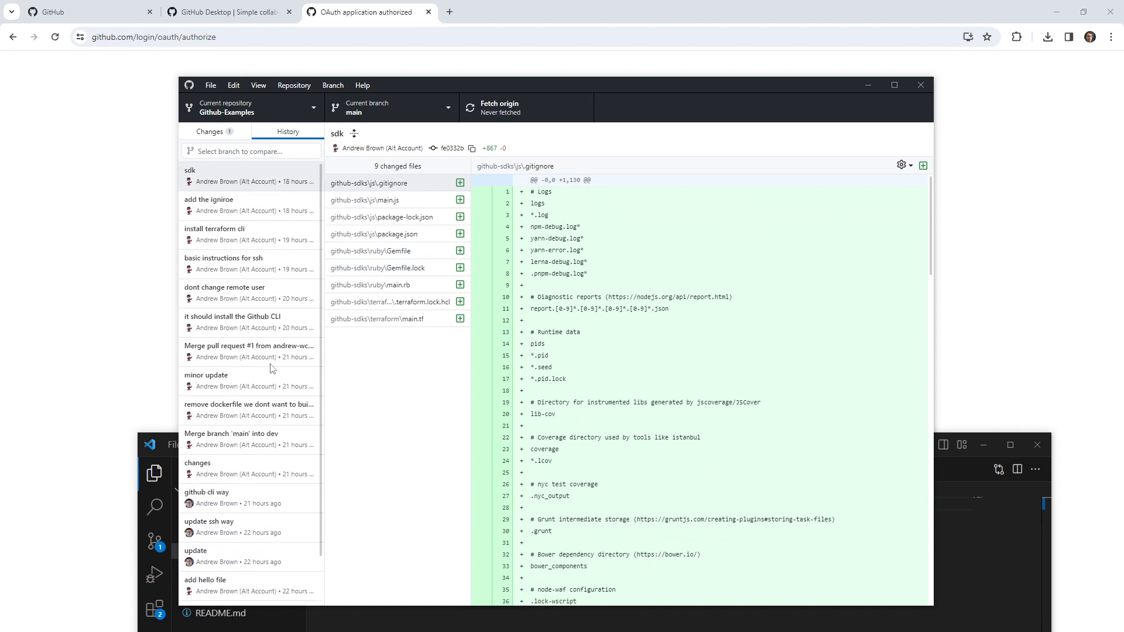
mouse_move(887, 169)
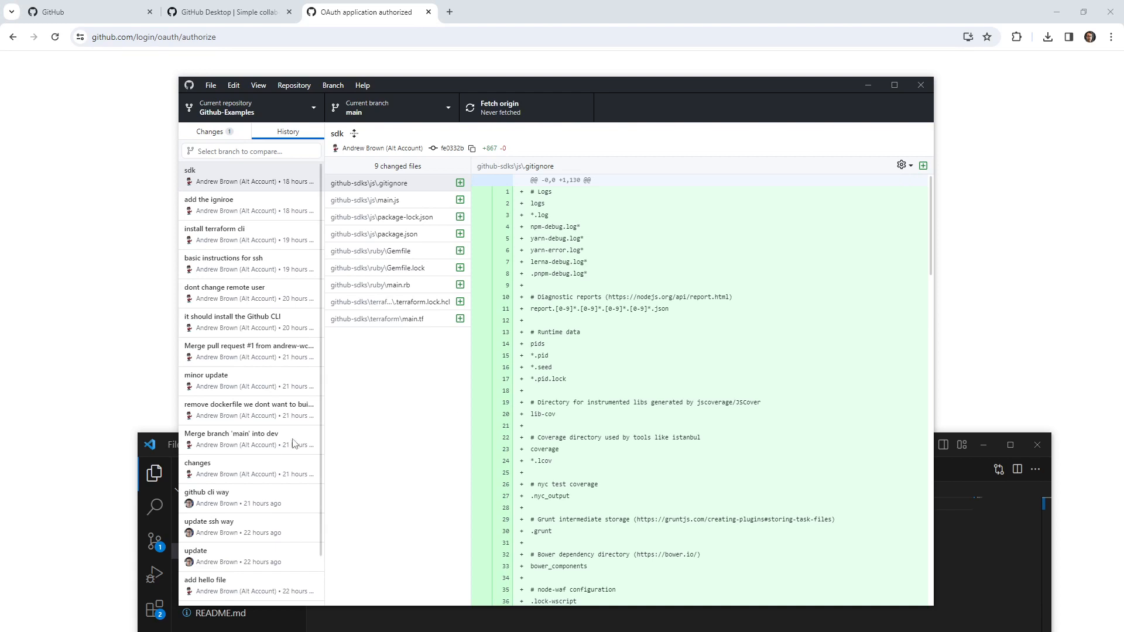
scroll("down", 3)
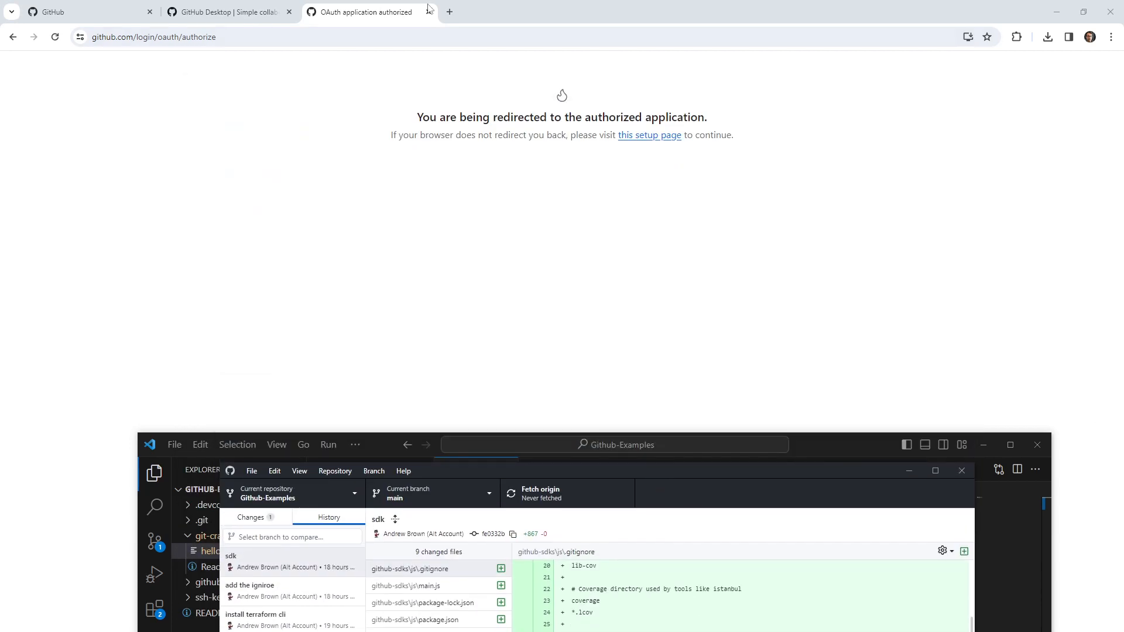
Search Google for 'git kra' and open the GitKraken homepage from the results
type("git kraken")
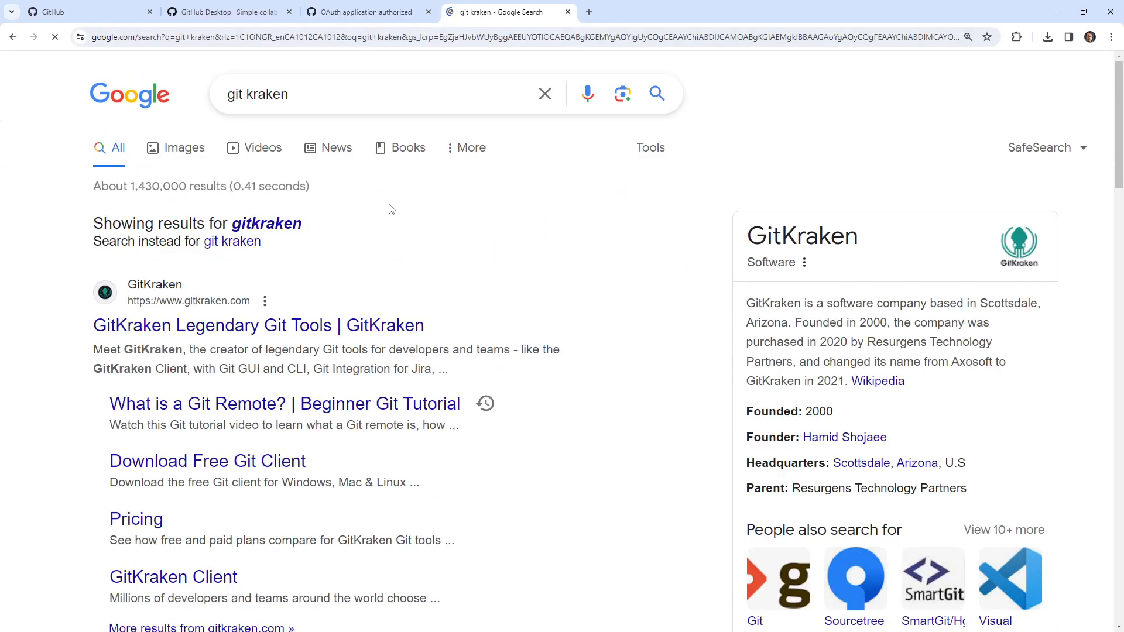
left_click(257, 325)
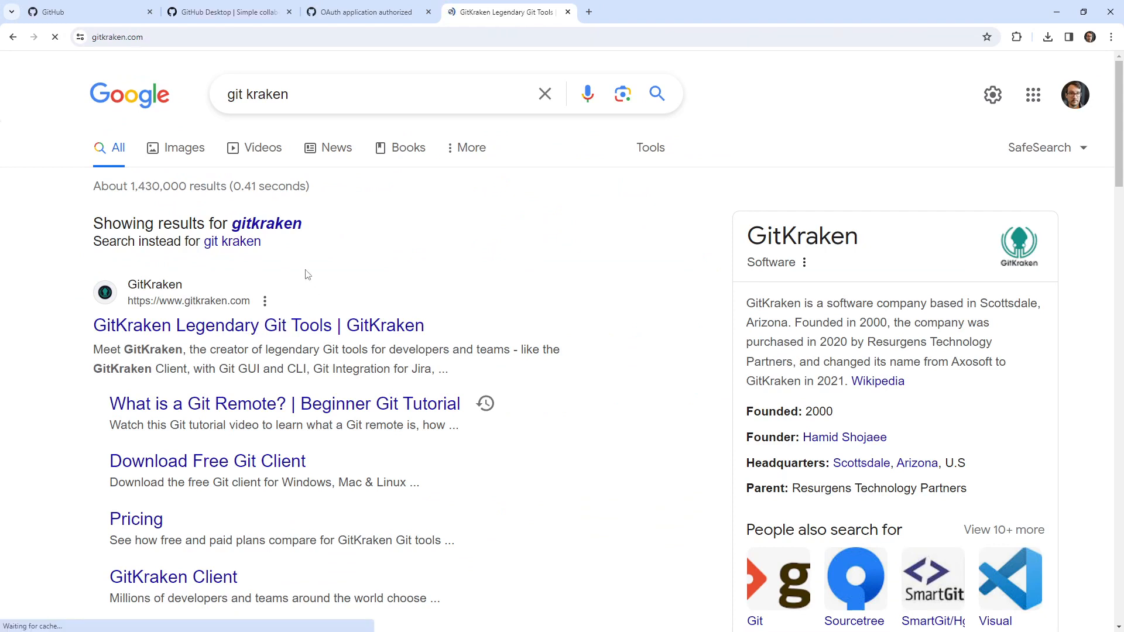
left_click(257, 324)
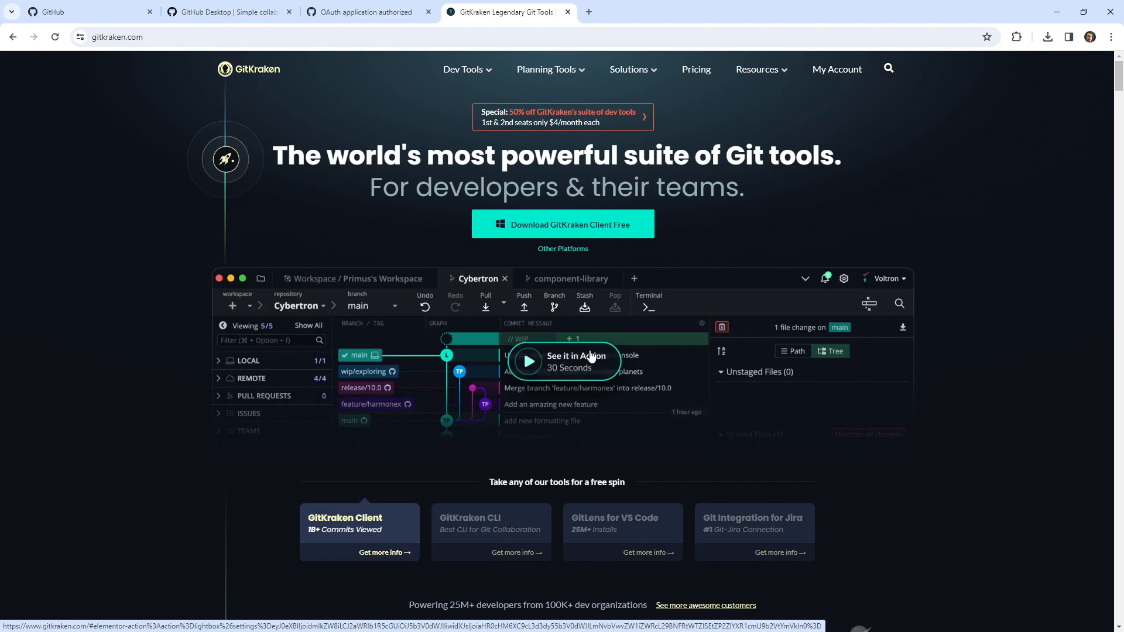
scroll("down", 3)
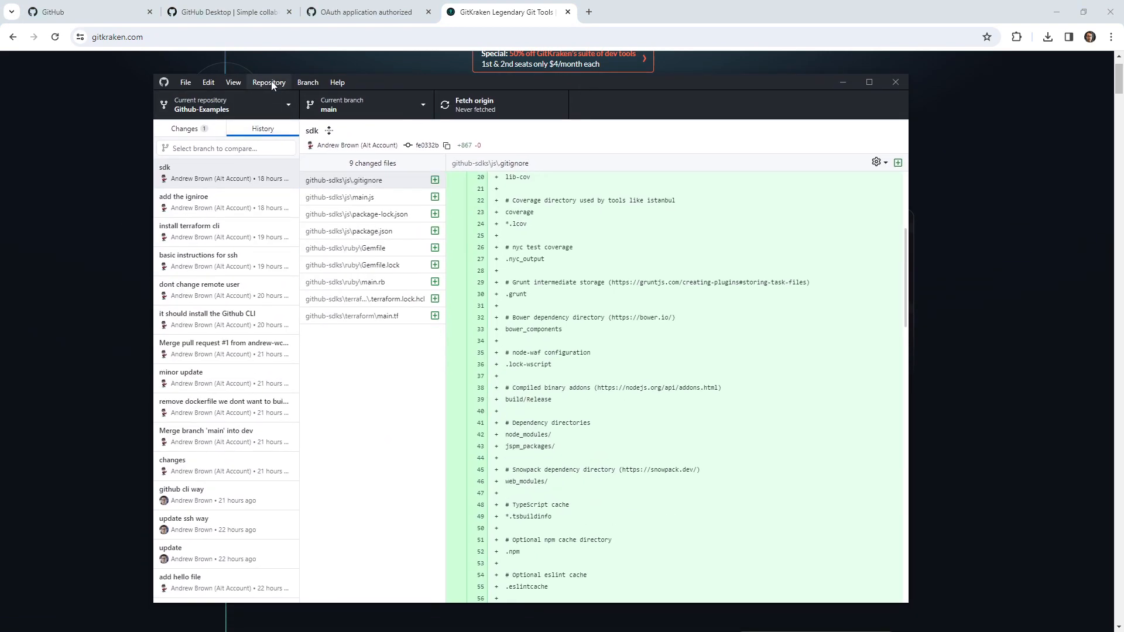
Browse the Repository and View menus, then return to the Changes view with the hello edit
left_click(269, 82)
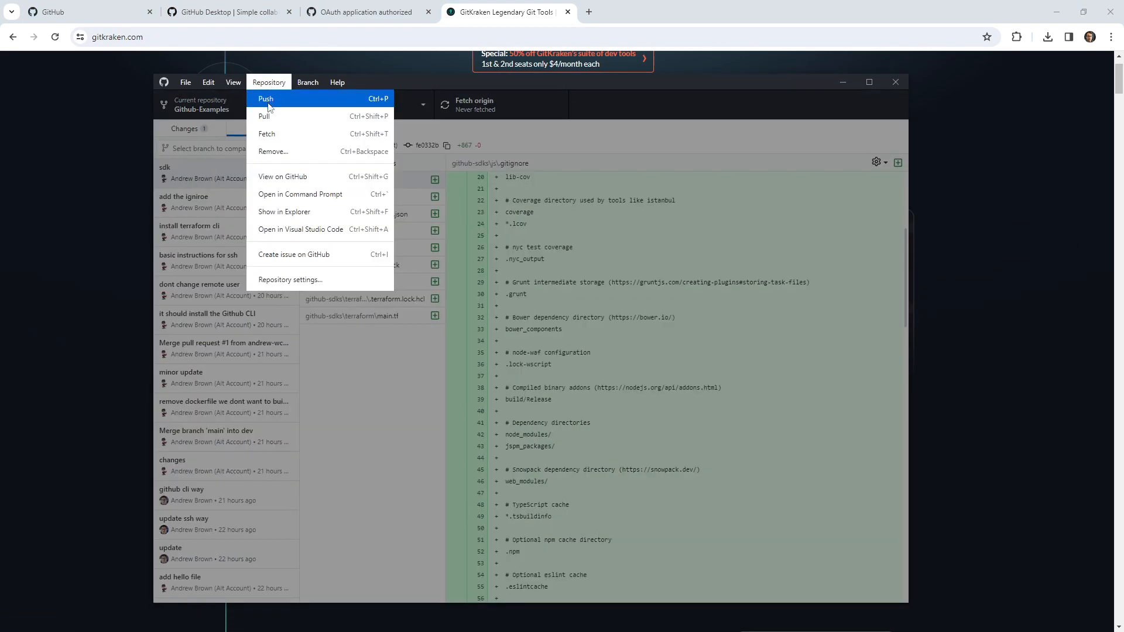
mouse_move(294, 177)
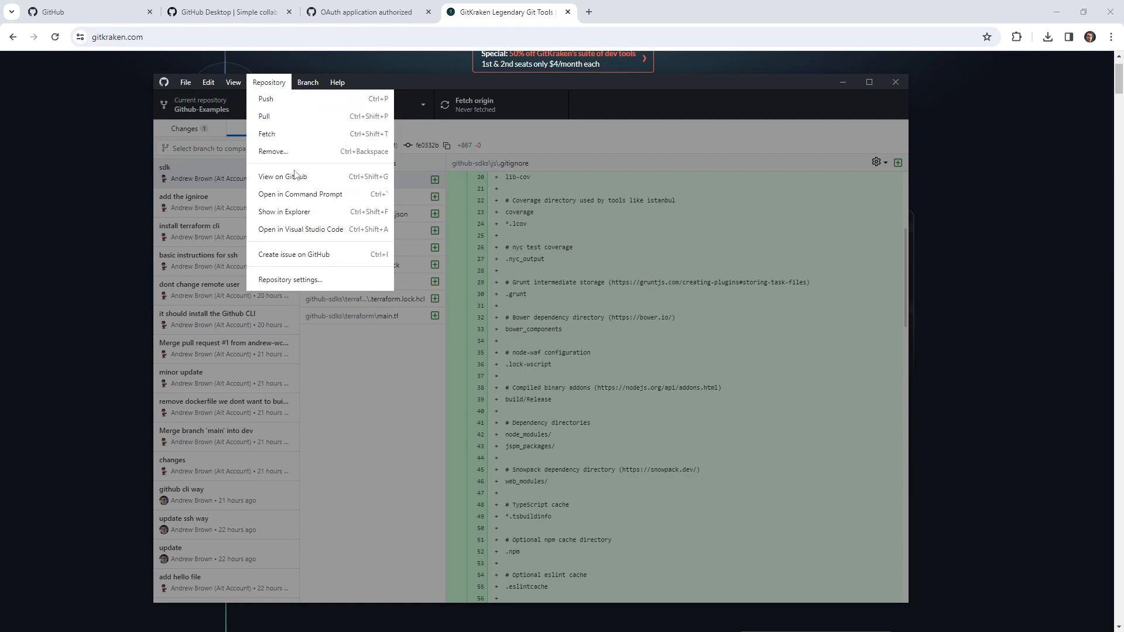
left_click(232, 82)
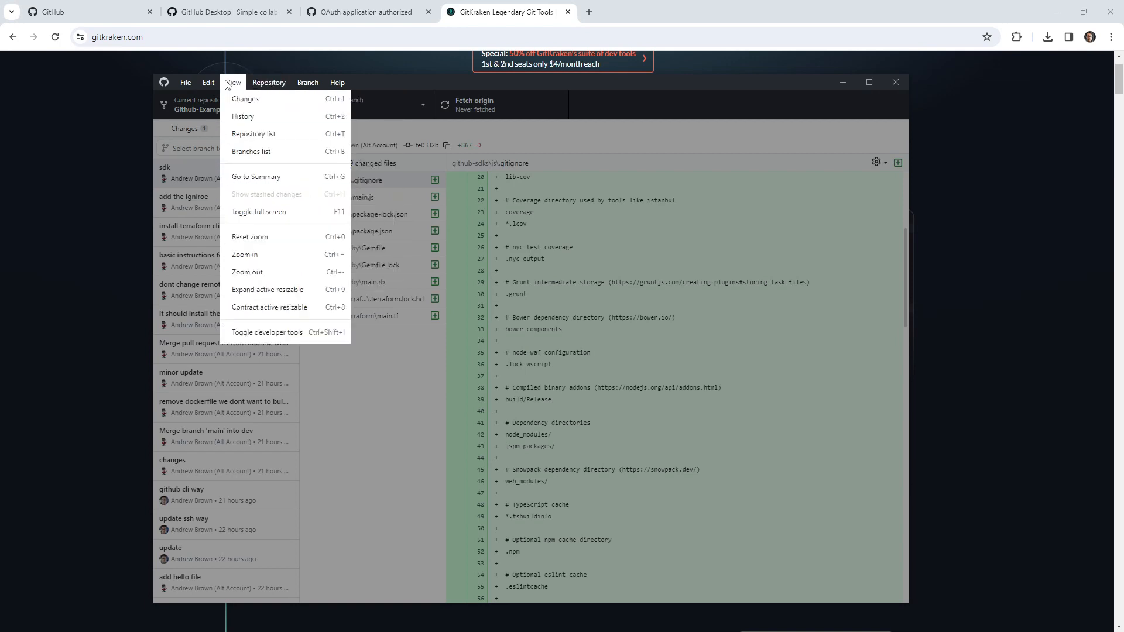
left_click(307, 81)
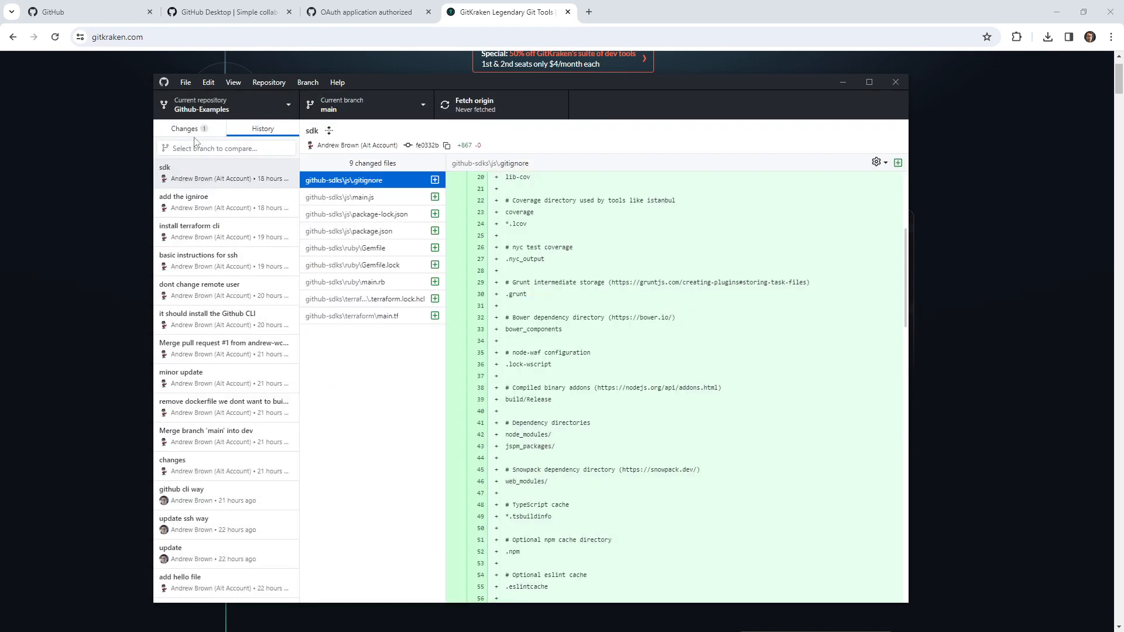
left_click(367, 104)
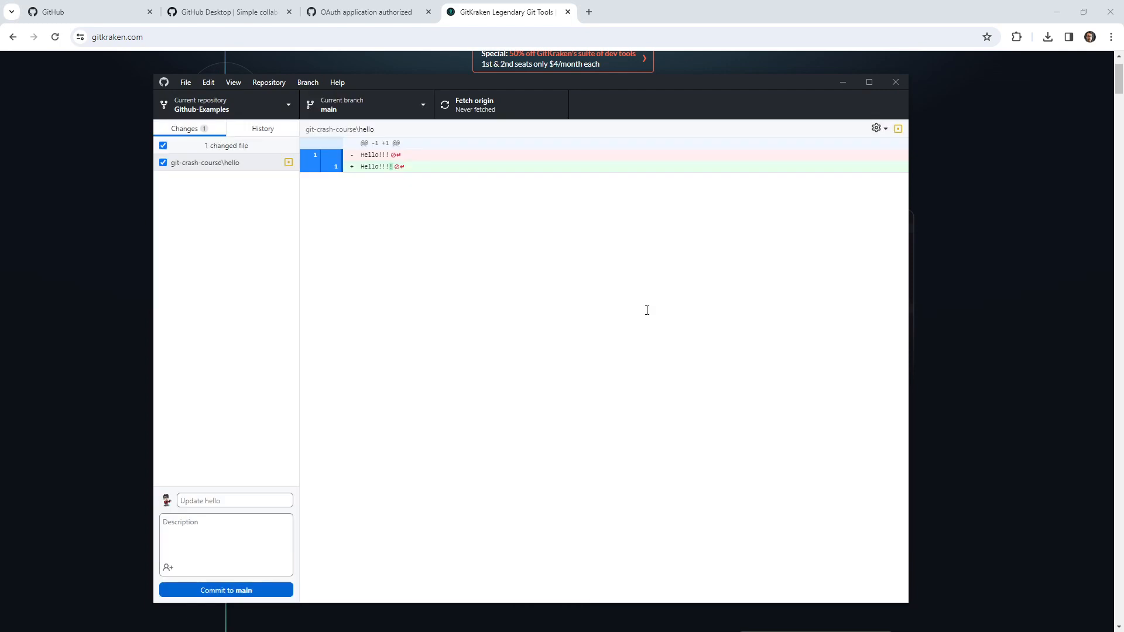
mouse_move(615, 241)
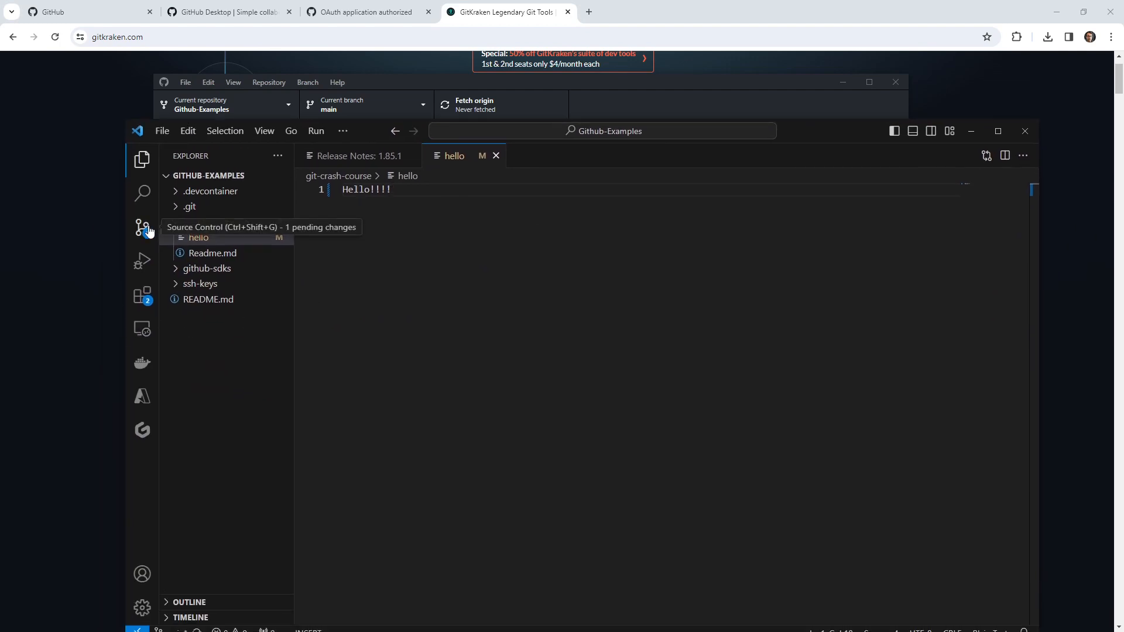
Show VS Code's Source Control panel listing the modified hello file as the one pending change
left_click(142, 226)
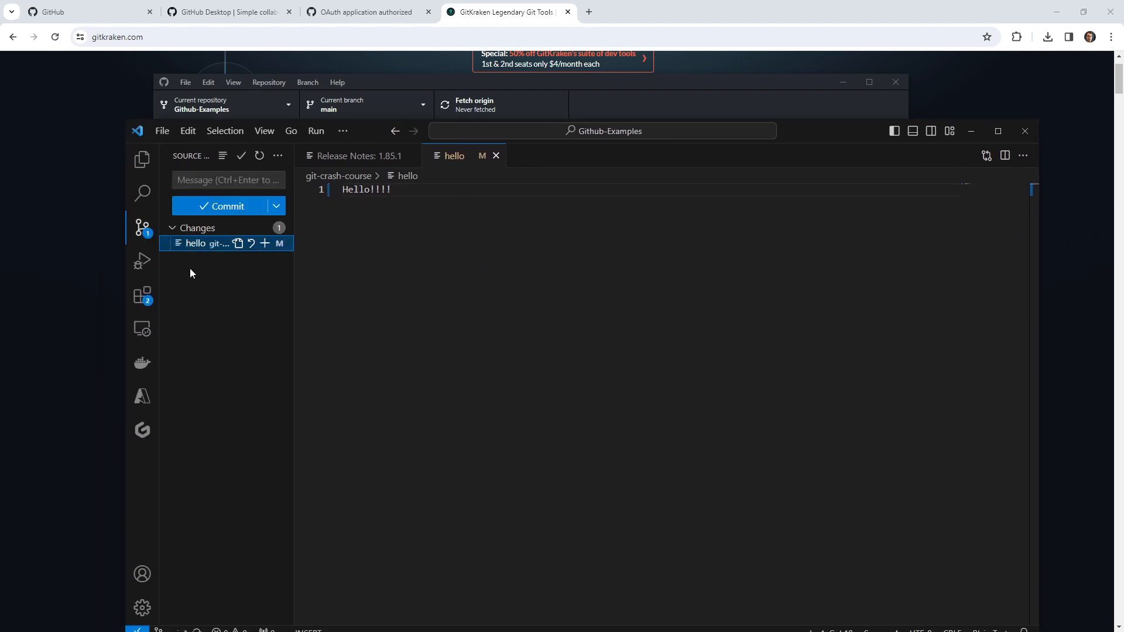
mouse_move(814, 134)
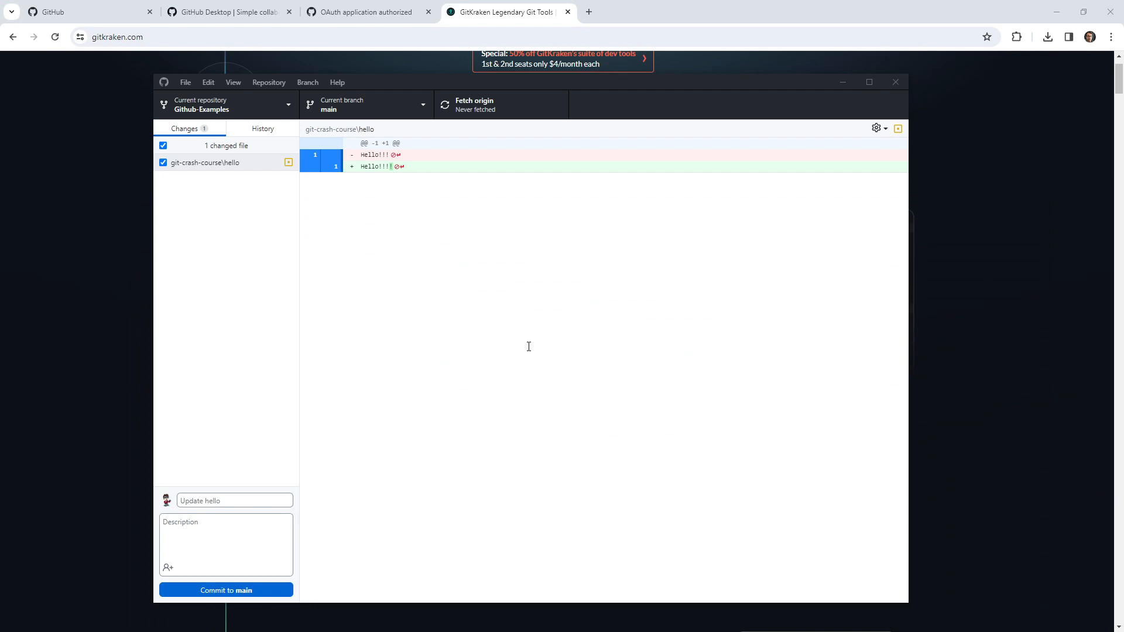
mouse_move(548, 261)
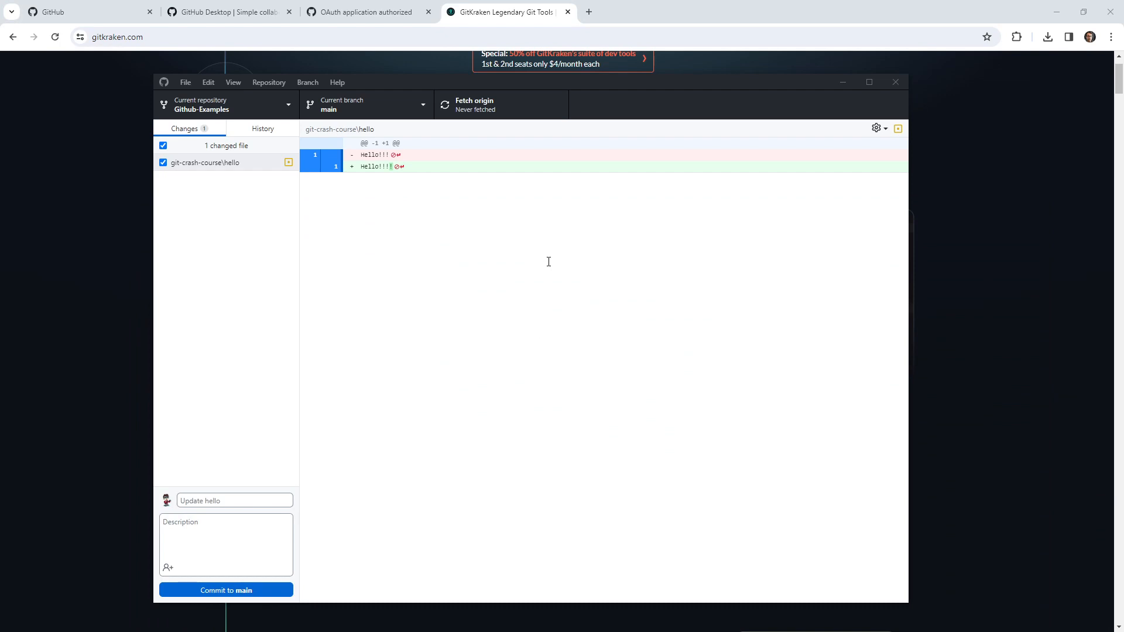
mouse_move(699, 209)
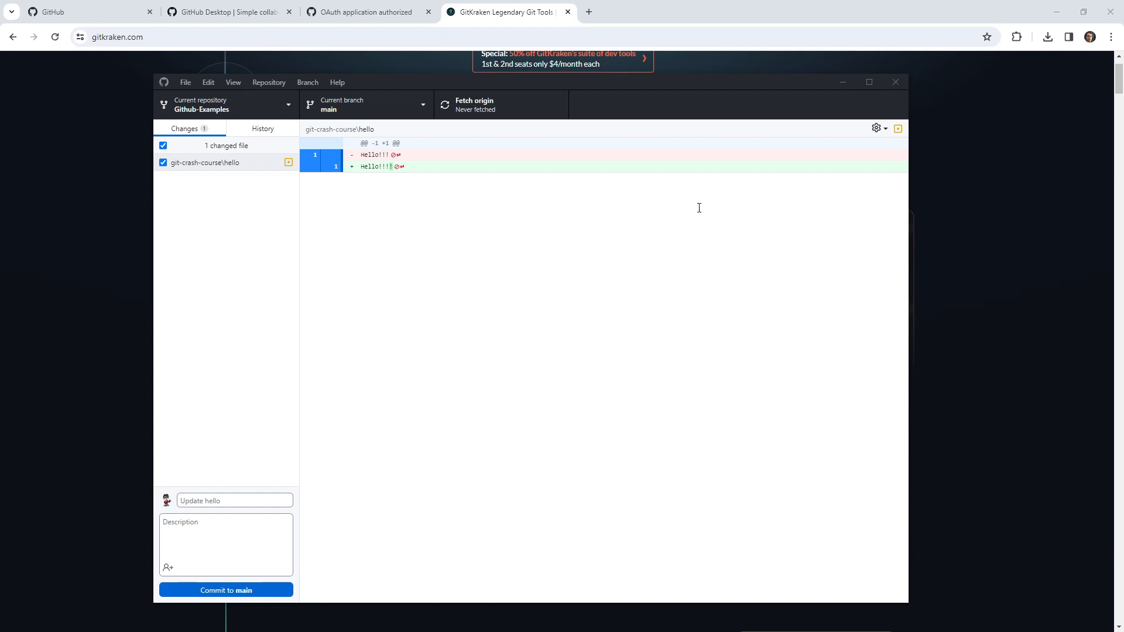
mouse_move(421, 269)
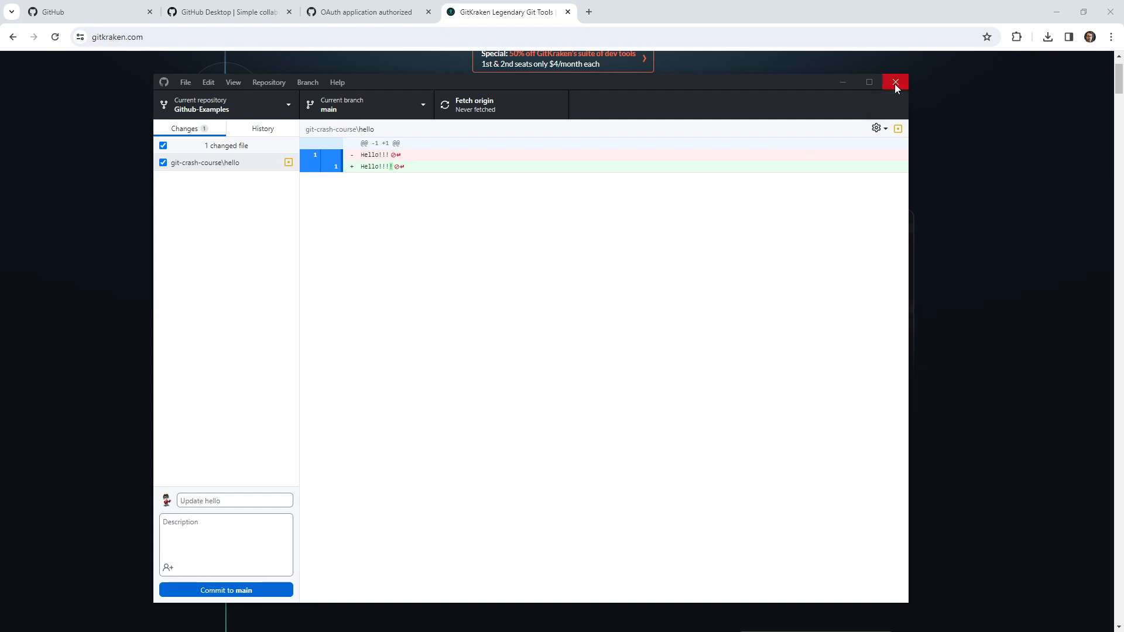
Close GitHub Desktop and the GitKraken tab, leaving Chrome on the GitHub dashboard
left_click(895, 82)
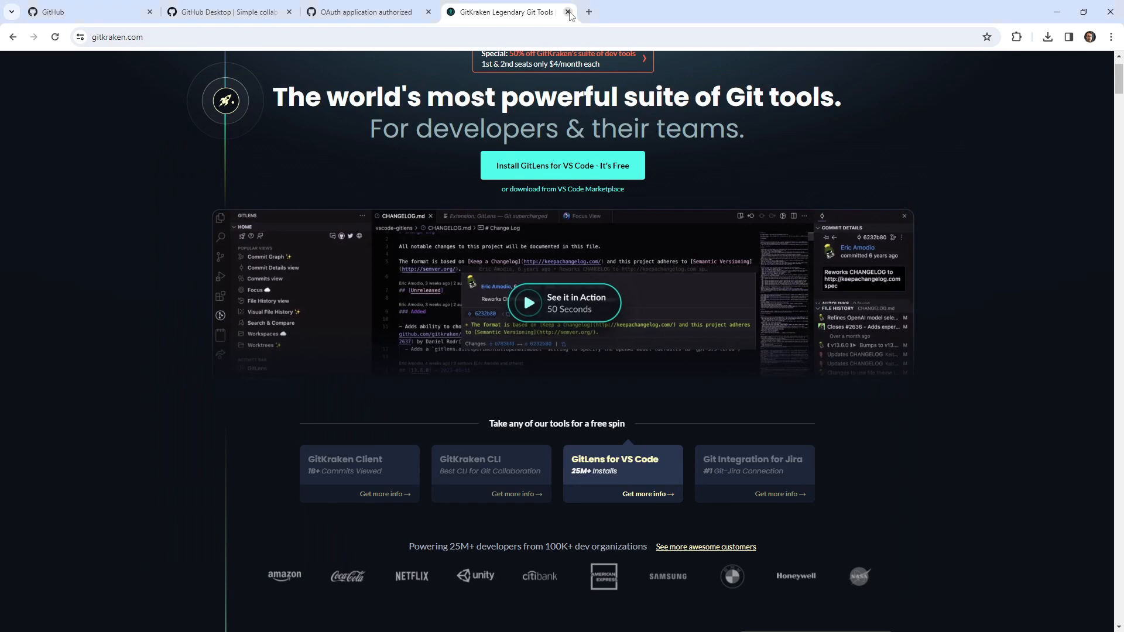
left_click(567, 11)
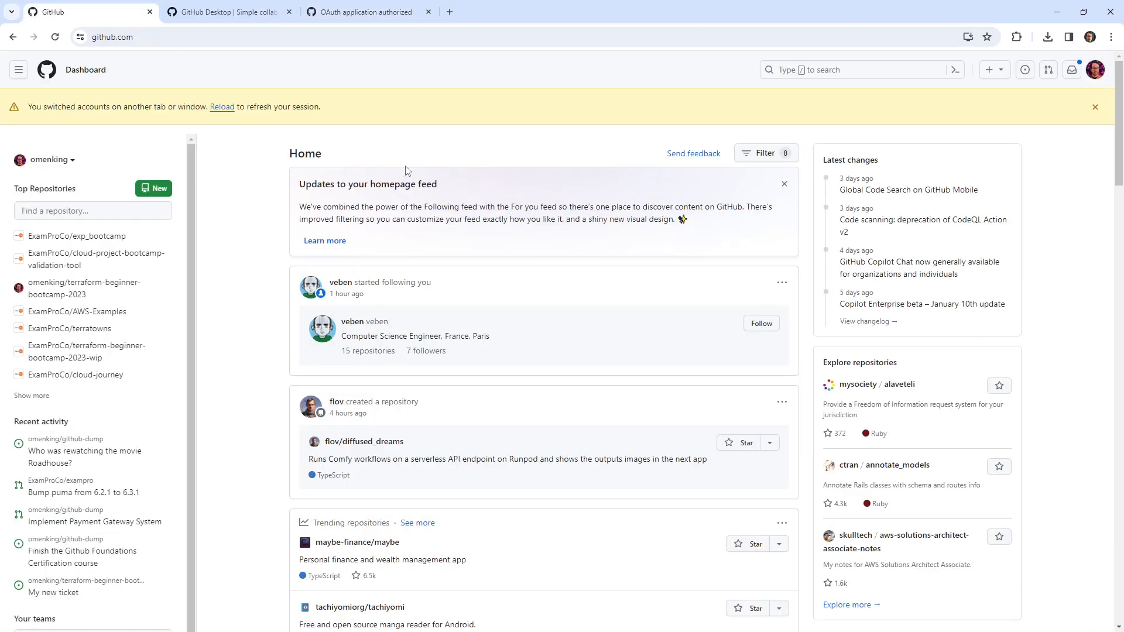
mouse_move(504, 168)
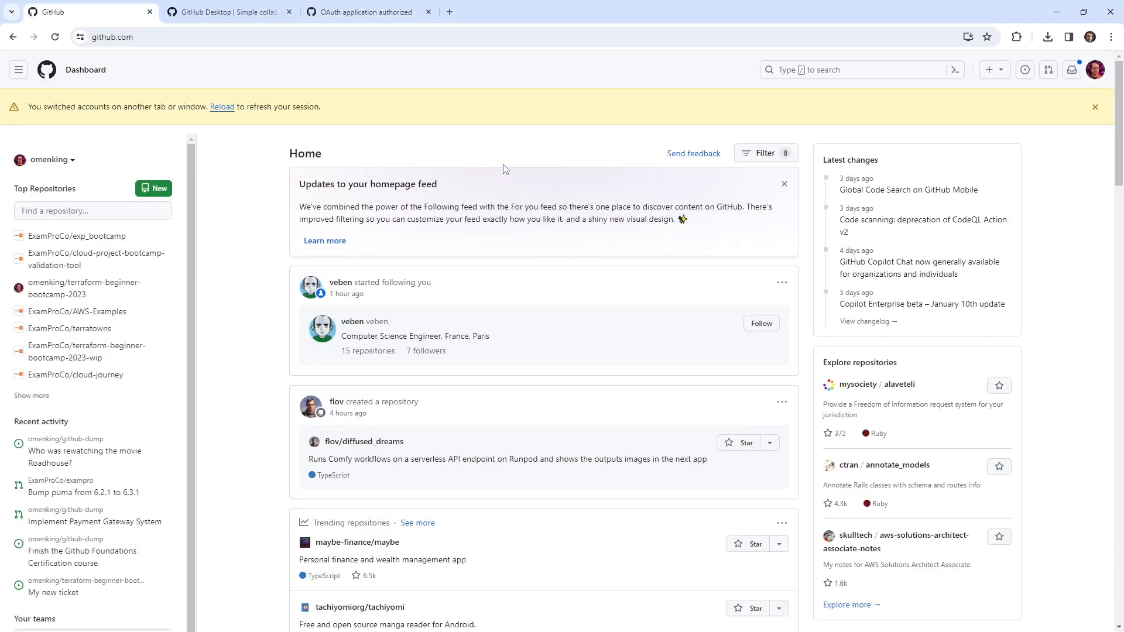